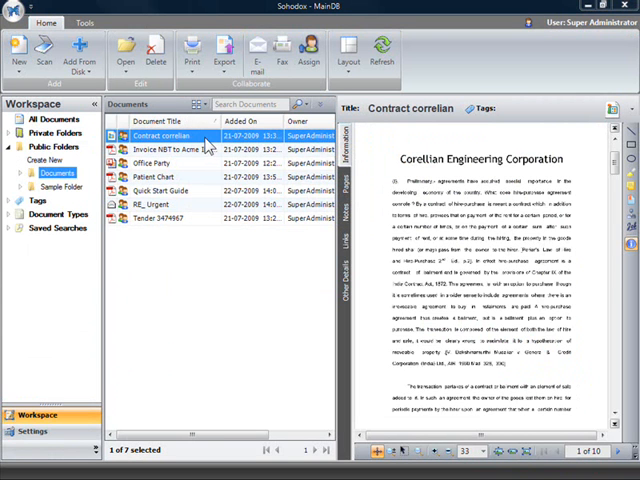
- Expand Private Folders to reveal Personal Documents and its subfolders
left_click(180, 148)
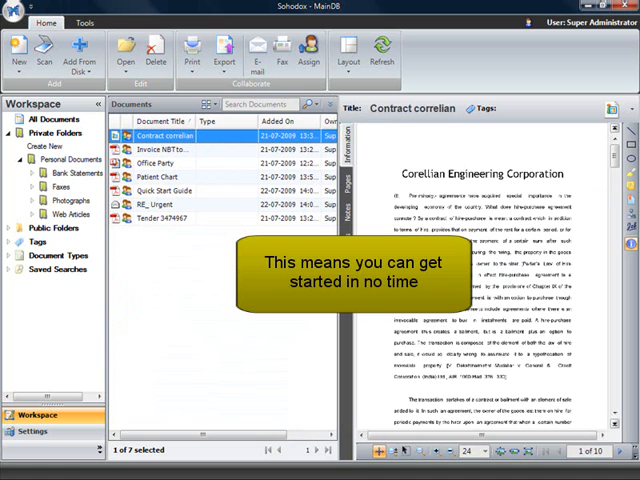
- Jump from Personal Documents to Agreements, then show Public Folders' Documents subfolders
left_click(70, 160)
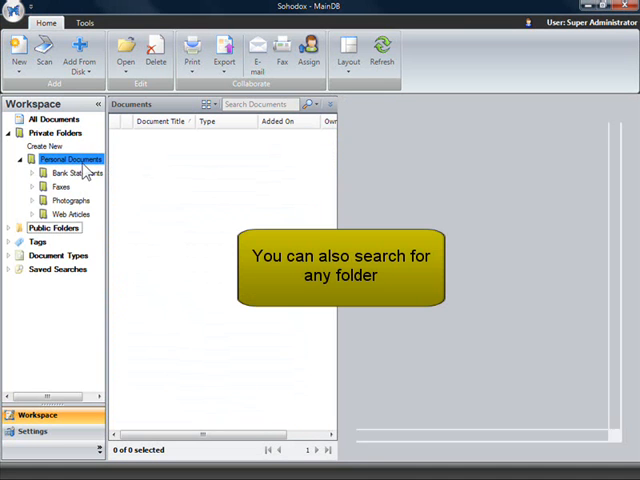
right_click(70, 160)
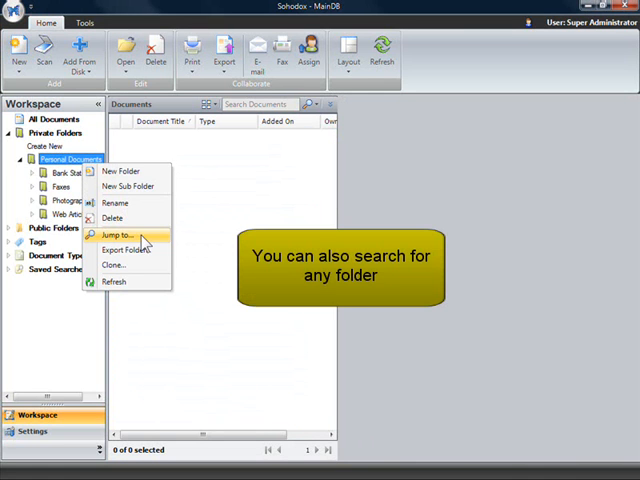
left_click(116, 236)
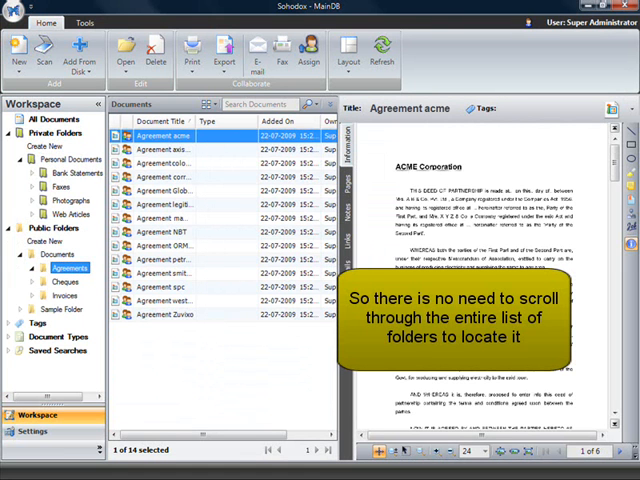
left_click(48, 254)
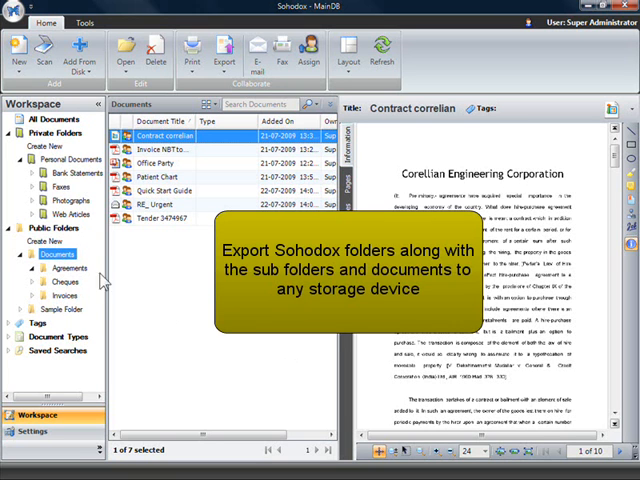
- Export the public Documents folder to a chosen destination
right_click(52, 252)
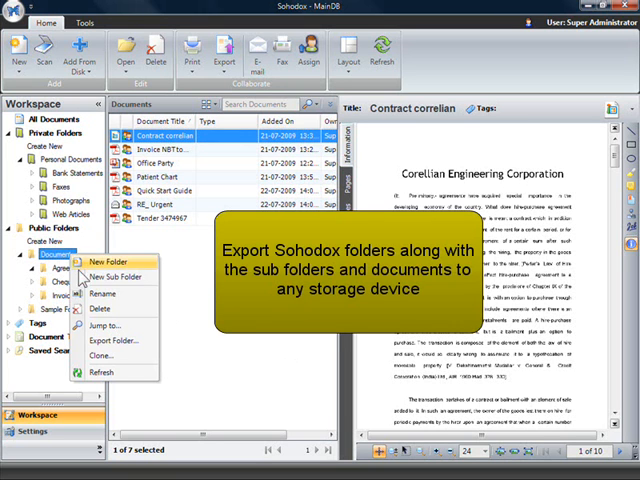
mouse_move(112, 340)
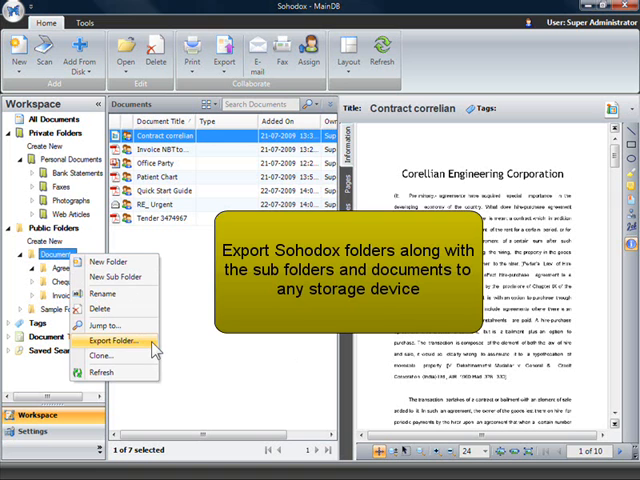
left_click(112, 340)
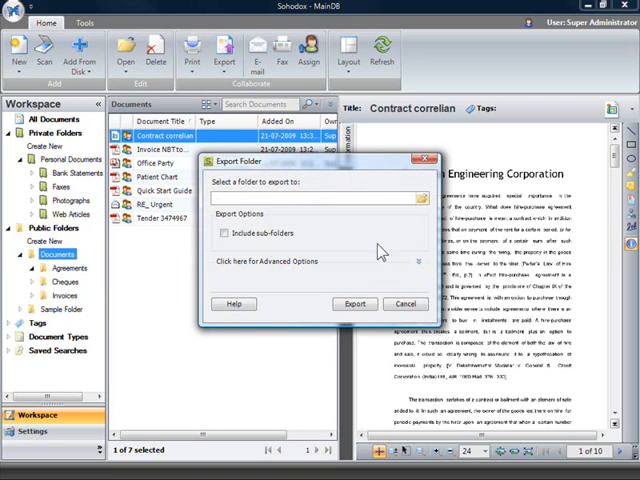
left_click(416, 198)
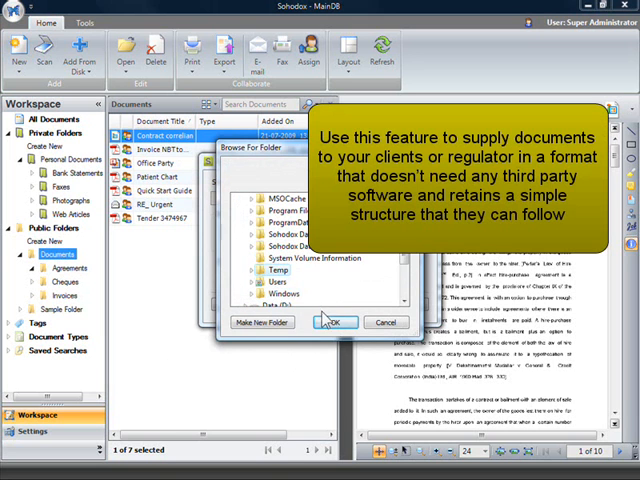
left_click(334, 322)
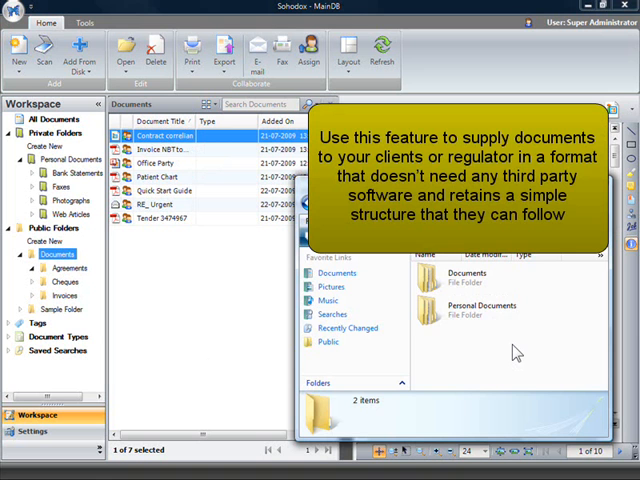
mouse_move(468, 280)
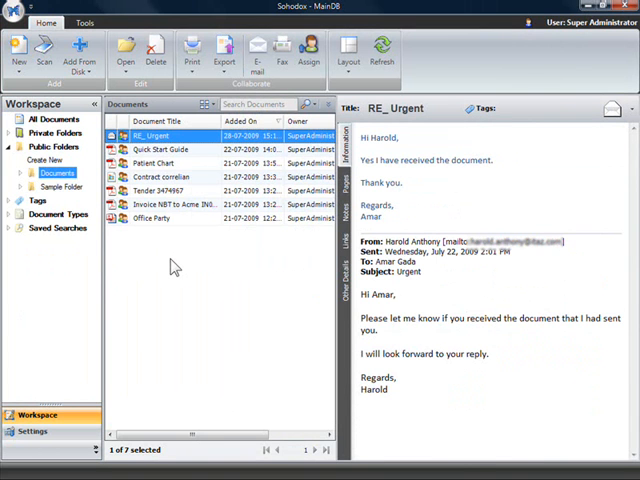
- Show the RE_Urgent email in the preview pane
left_click(40, 120)
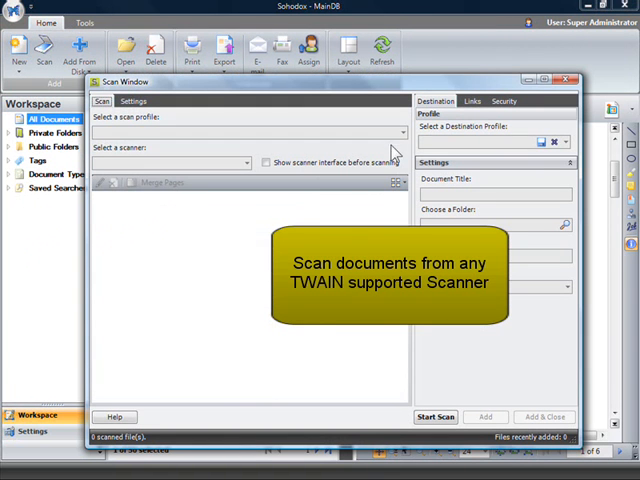
- Review scan settings: colour depth and file type options for the A4 200 DPI PDF profile
left_click(402, 132)
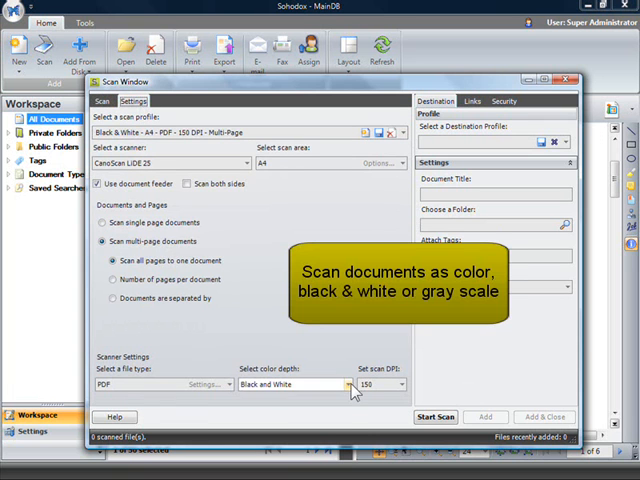
left_click(344, 384)
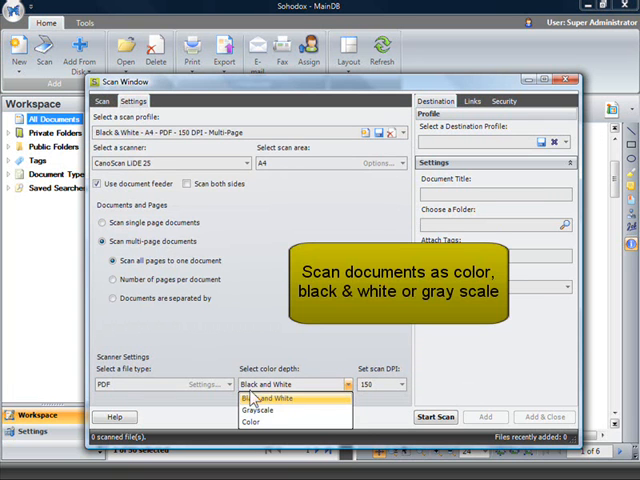
left_click(276, 398)
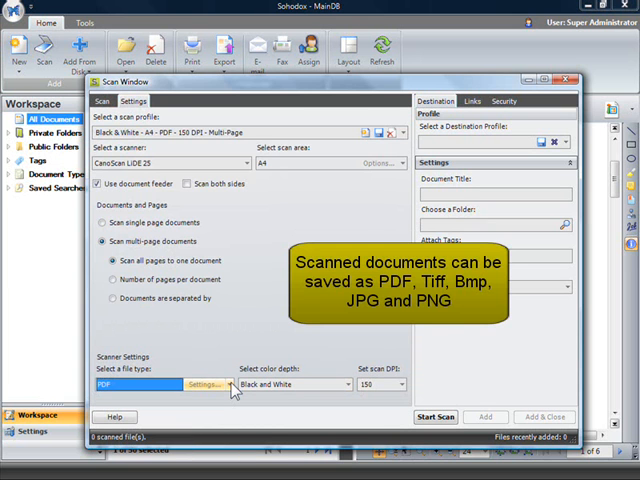
mouse_move(232, 328)
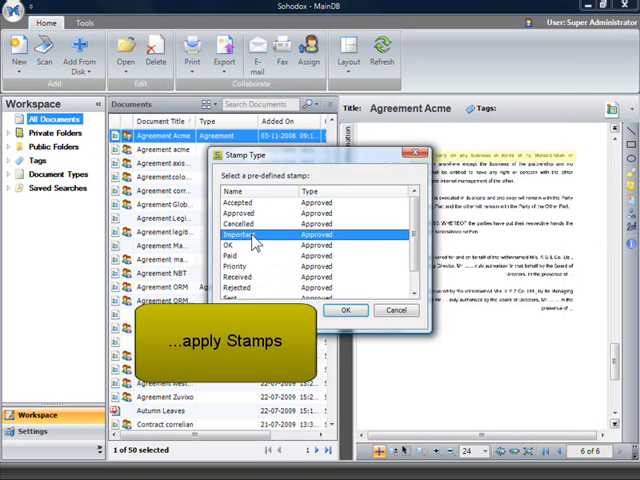
- Apply the IMPORTANT stamp to Agreement Acme and display Agreements as page thumbnails
left_click(344, 308)
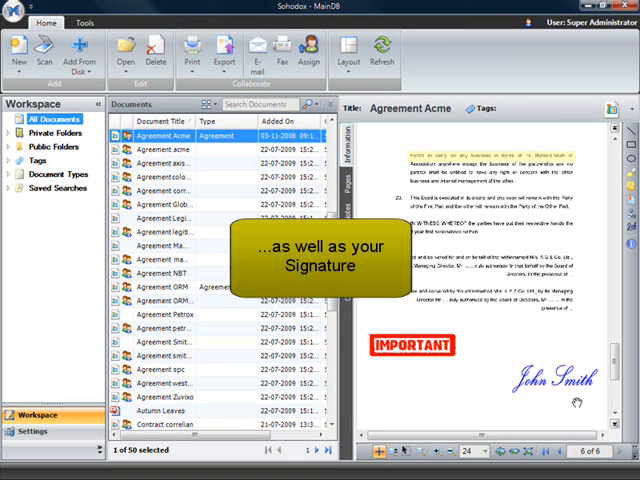
left_click(46, 188)
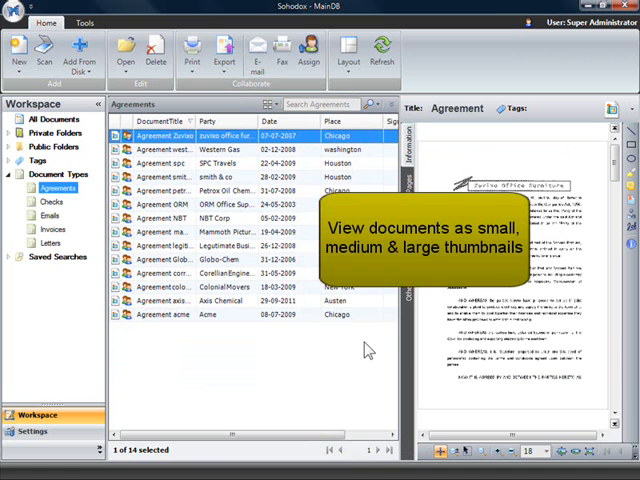
left_click(264, 104)
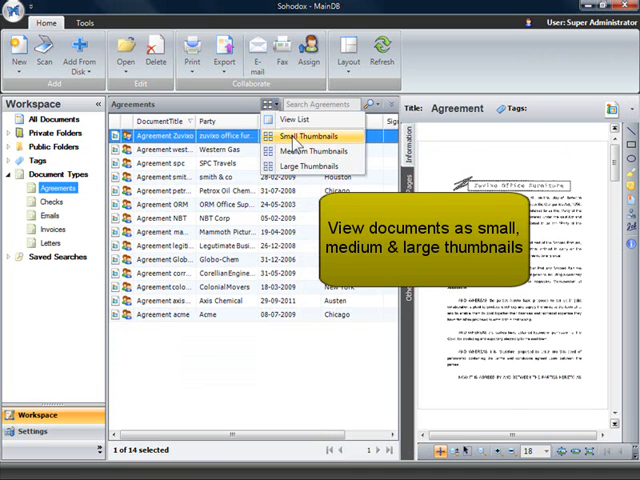
left_click(314, 166)
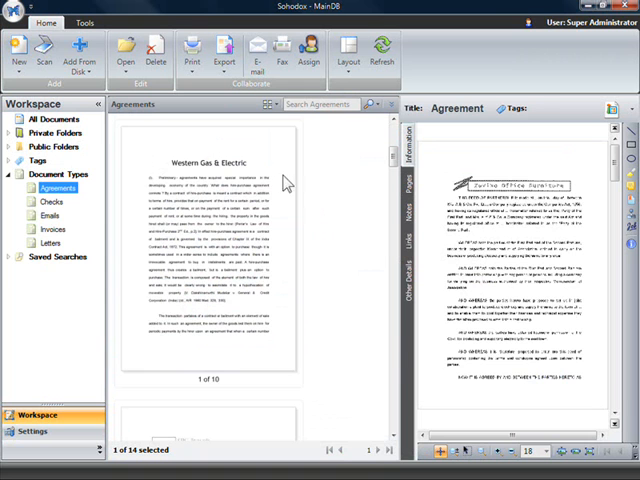
- Select the Western Gas & Electric agreement thumbnail
left_click(150, 114)
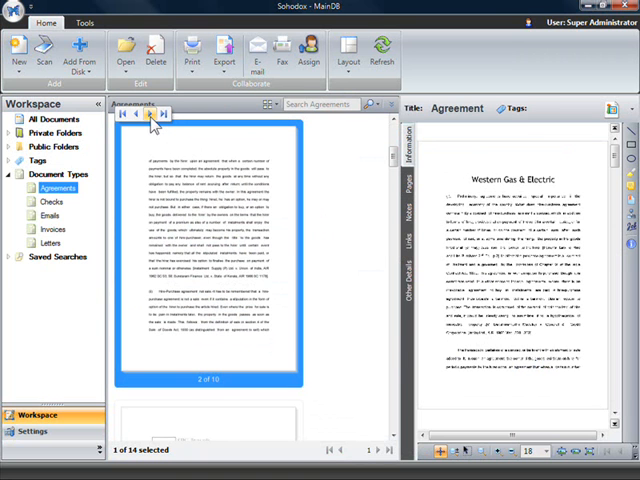
left_click(160, 114)
type("petrox")
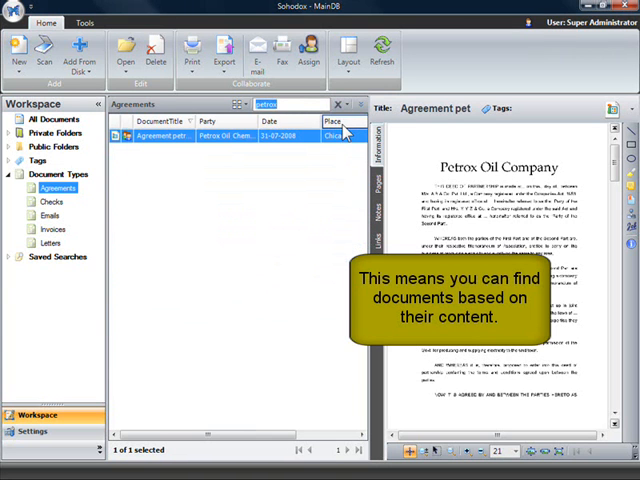
- Tag Agreement acme with 'acme; agreement' and show the Document Types category
left_click(48, 120)
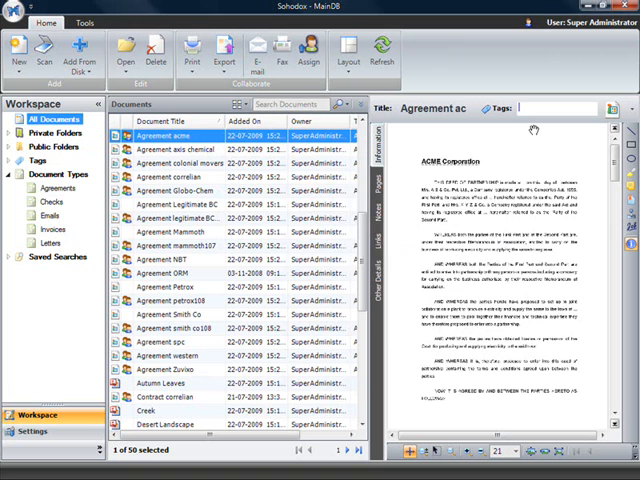
type("acme; agreement")
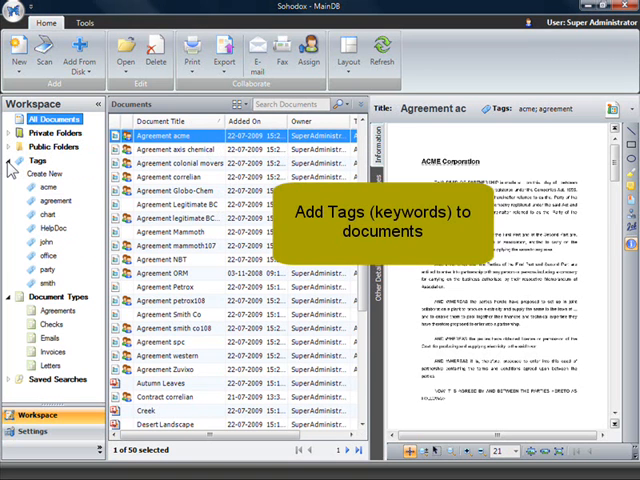
left_click(12, 160)
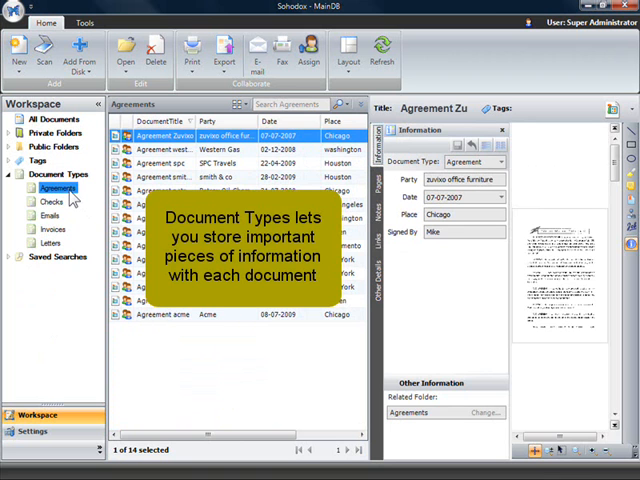
left_click(50, 228)
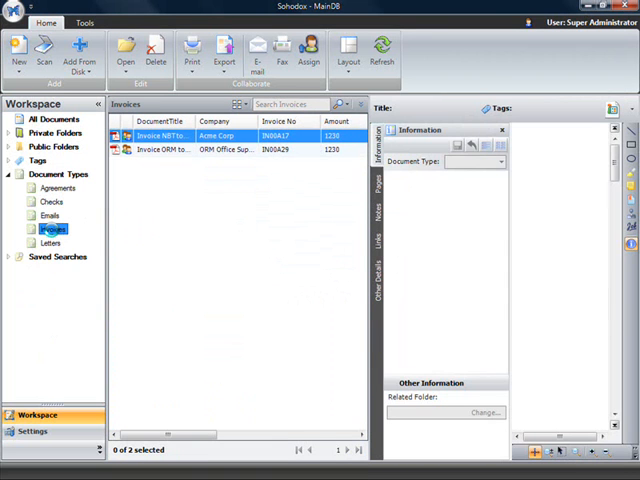
left_click(160, 136)
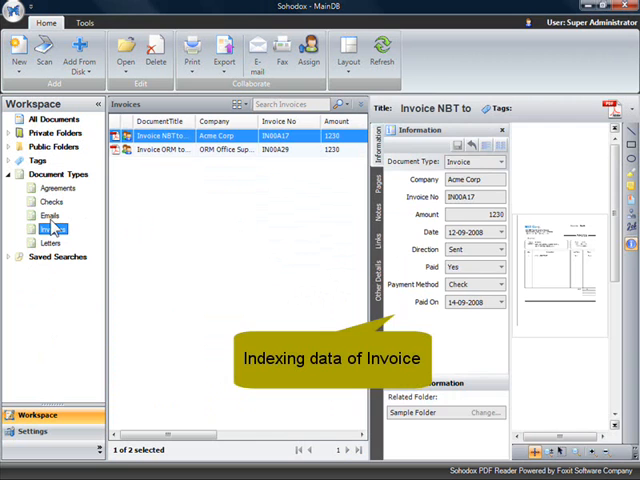
left_click(48, 216)
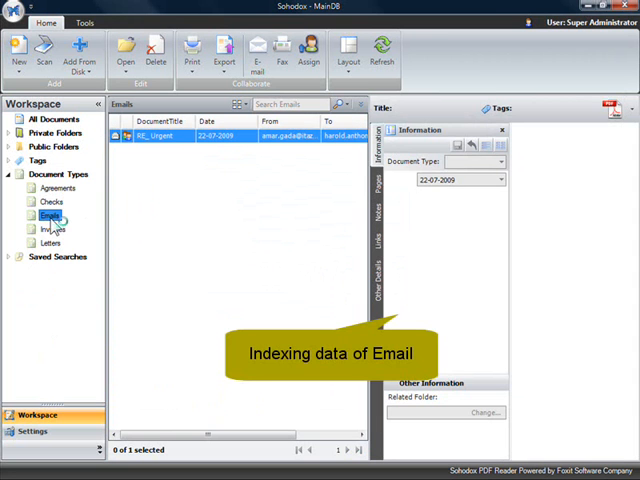
left_click(170, 136)
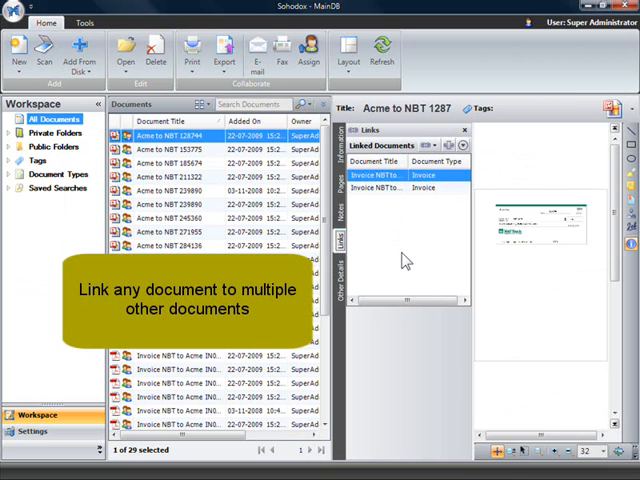
mouse_move(384, 216)
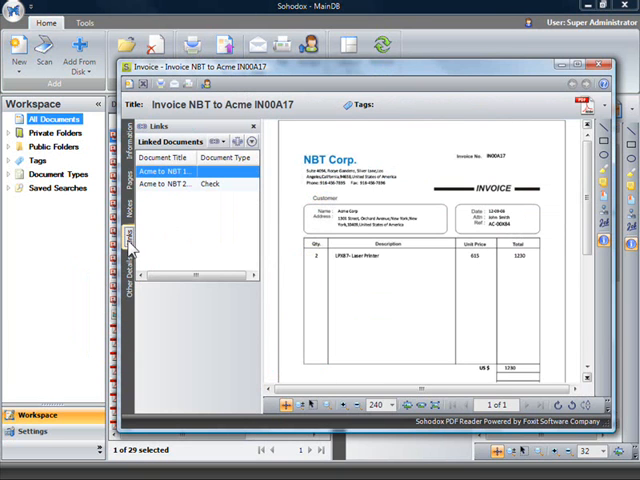
double_click(168, 184)
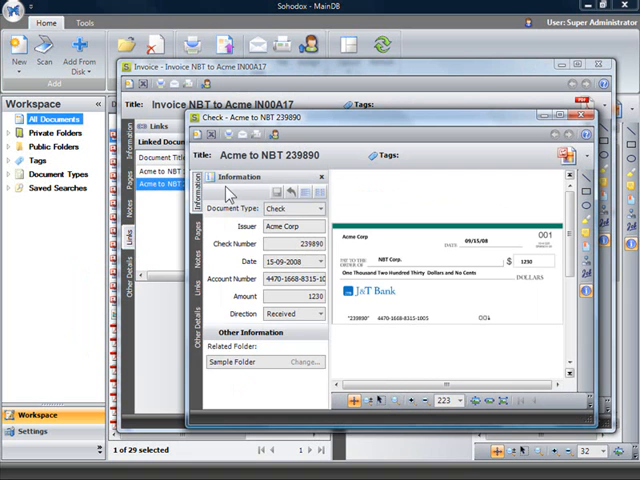
left_click(200, 292)
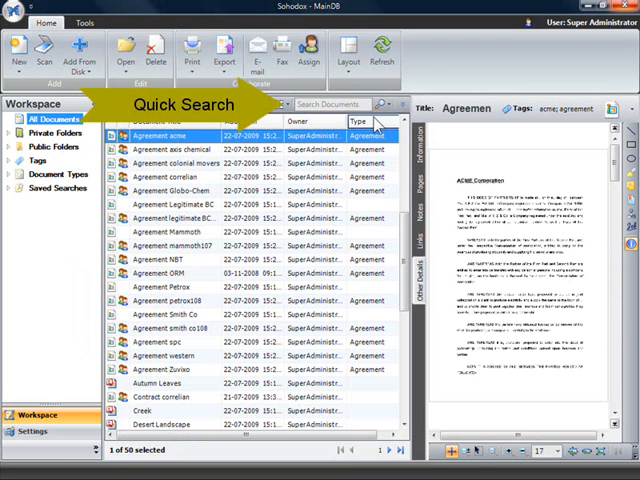
- Quick-search 'zuvixo', then add a Document Title contains condition in advanced search
type("zuvixo")
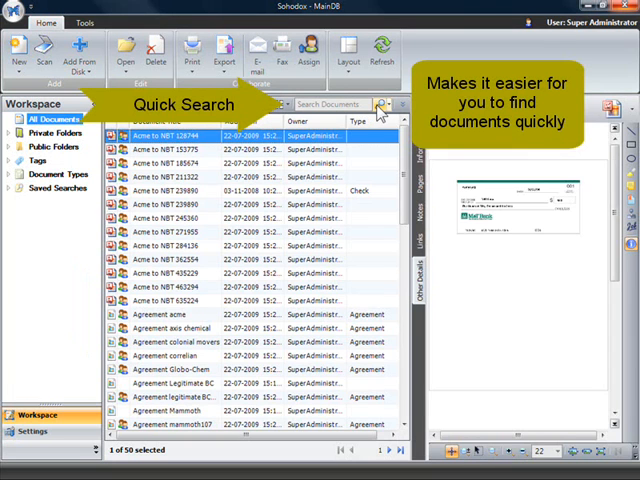
left_click(400, 104)
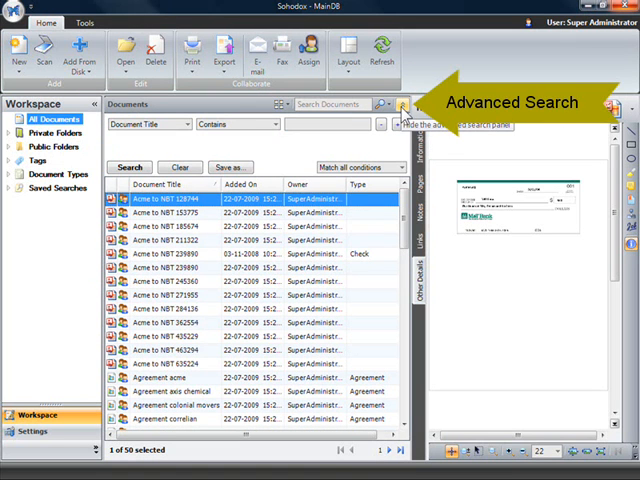
left_click(184, 124)
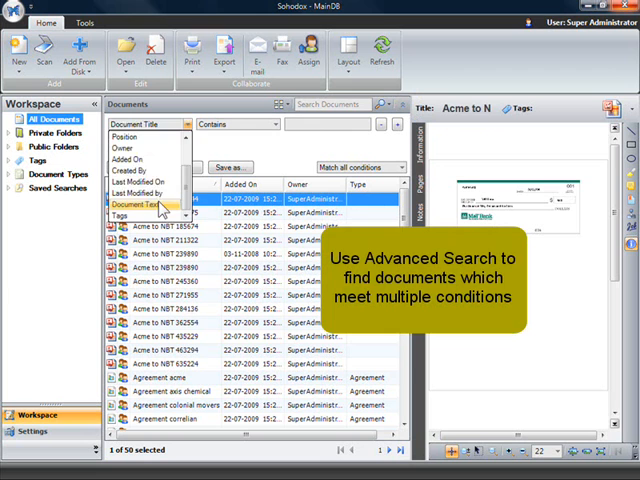
left_click(136, 204)
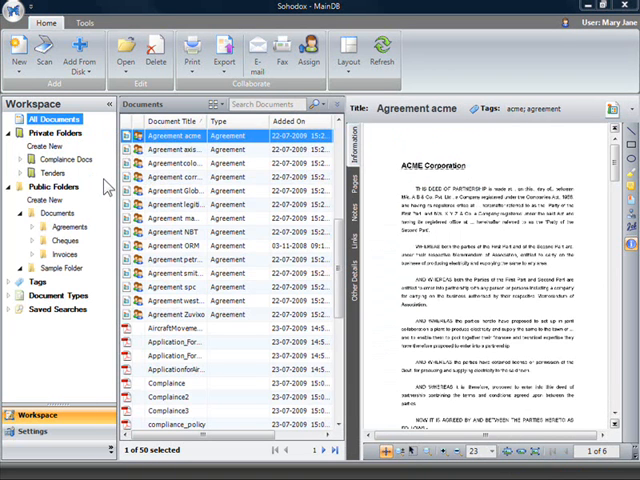
- Show the Compliance Docs private folder
left_click(62, 160)
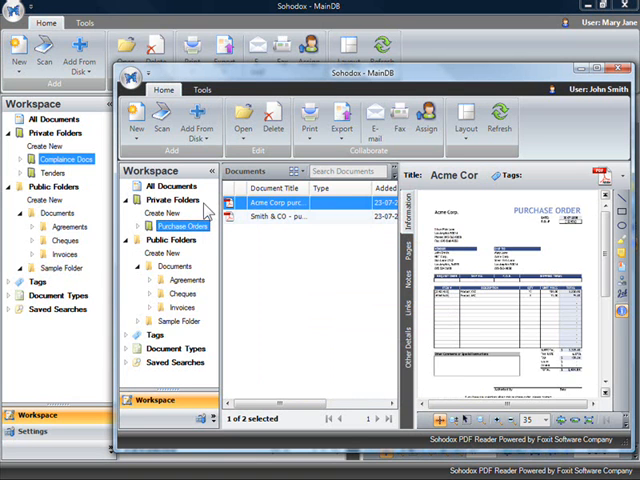
mouse_move(256, 308)
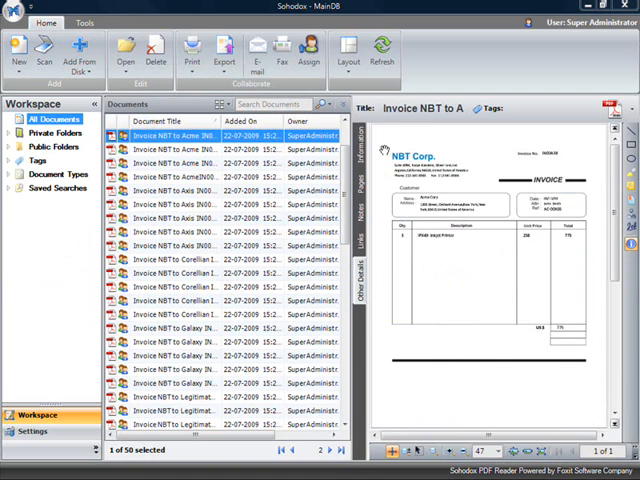
left_click(280, 52)
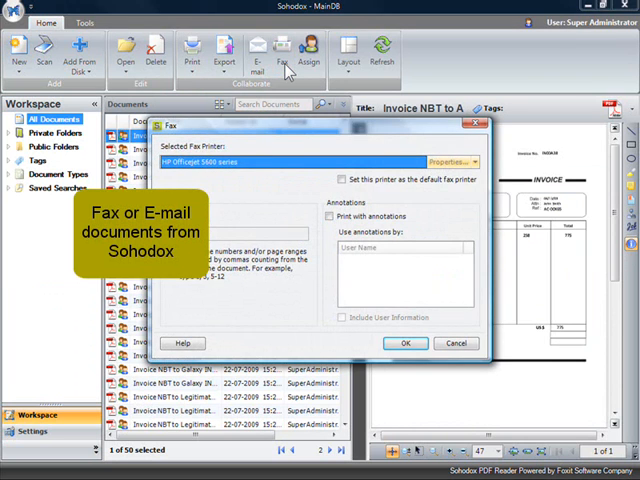
left_click(256, 52)
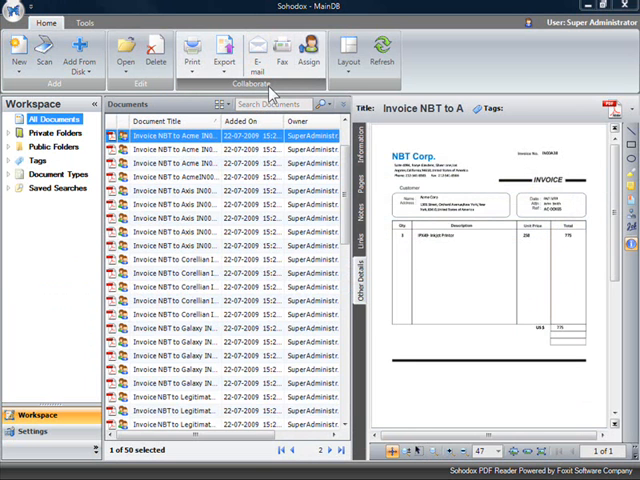
left_click(312, 52)
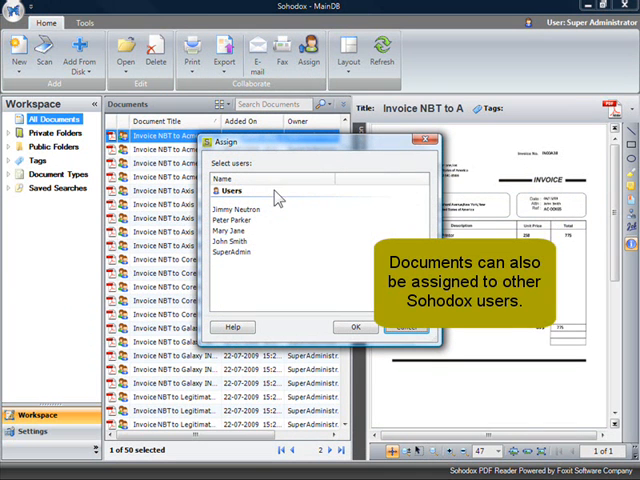
left_click(232, 242)
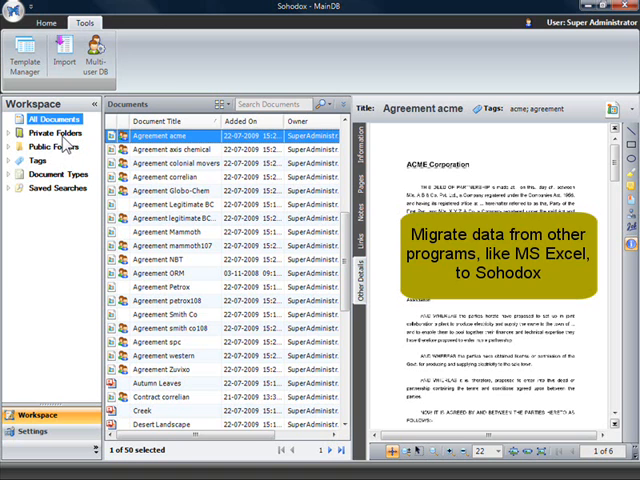
- Start the Export List wizard and advance to choosing the file format
left_click(224, 56)
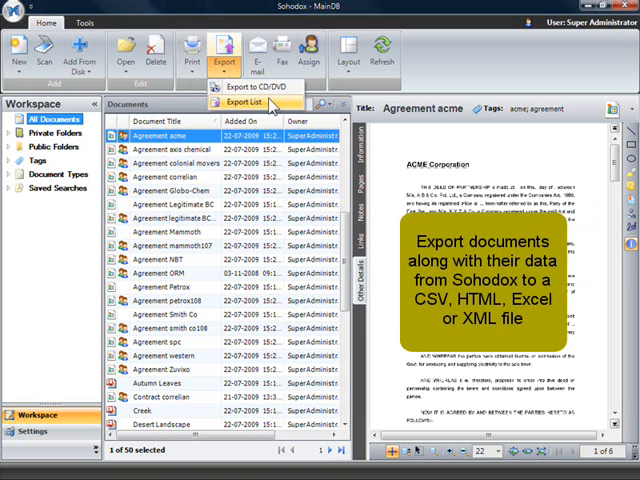
left_click(240, 100)
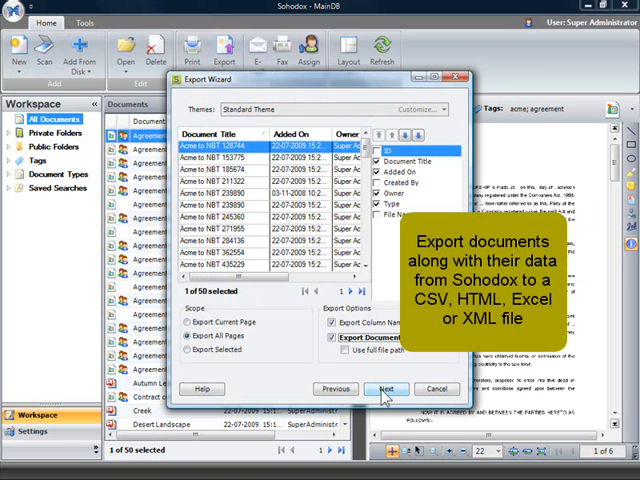
left_click(388, 388)
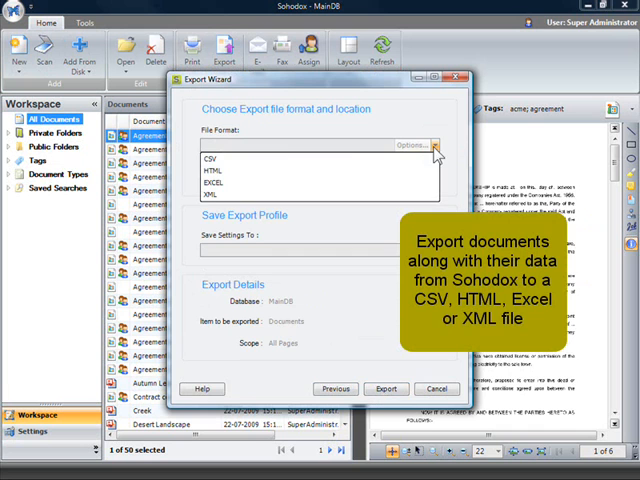